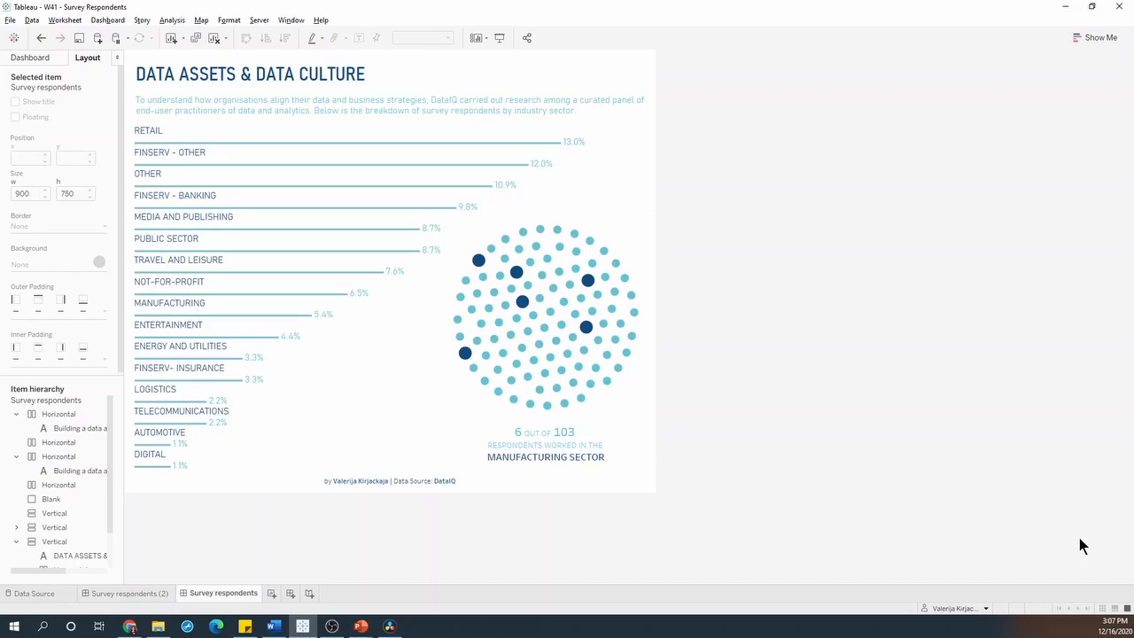
mouse_move(1075, 518)
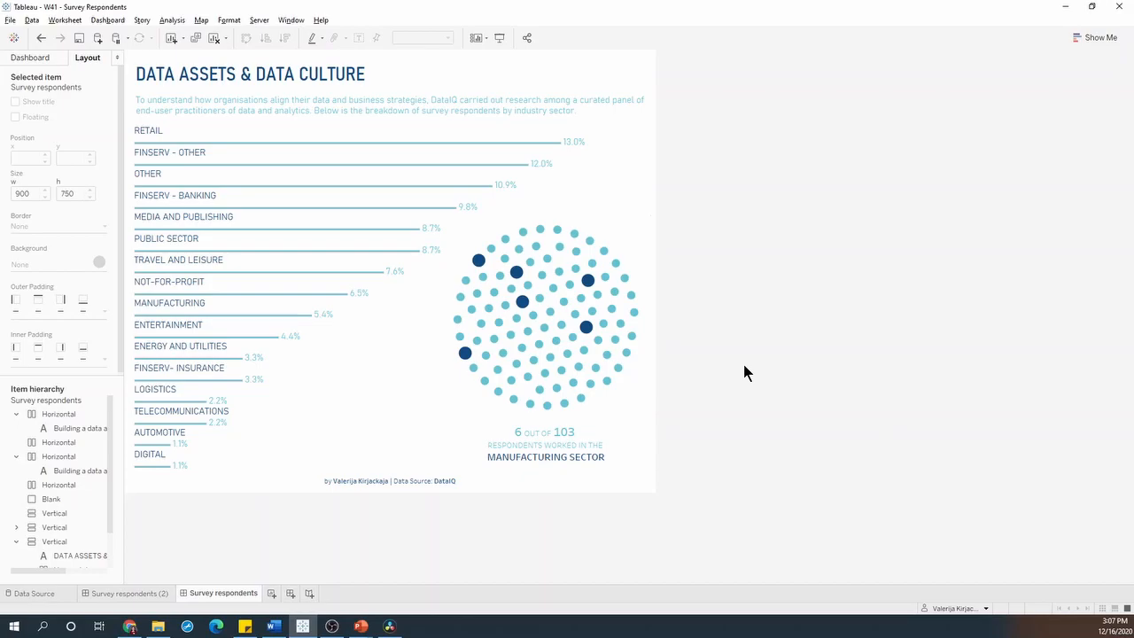
mouse_move(644, 135)
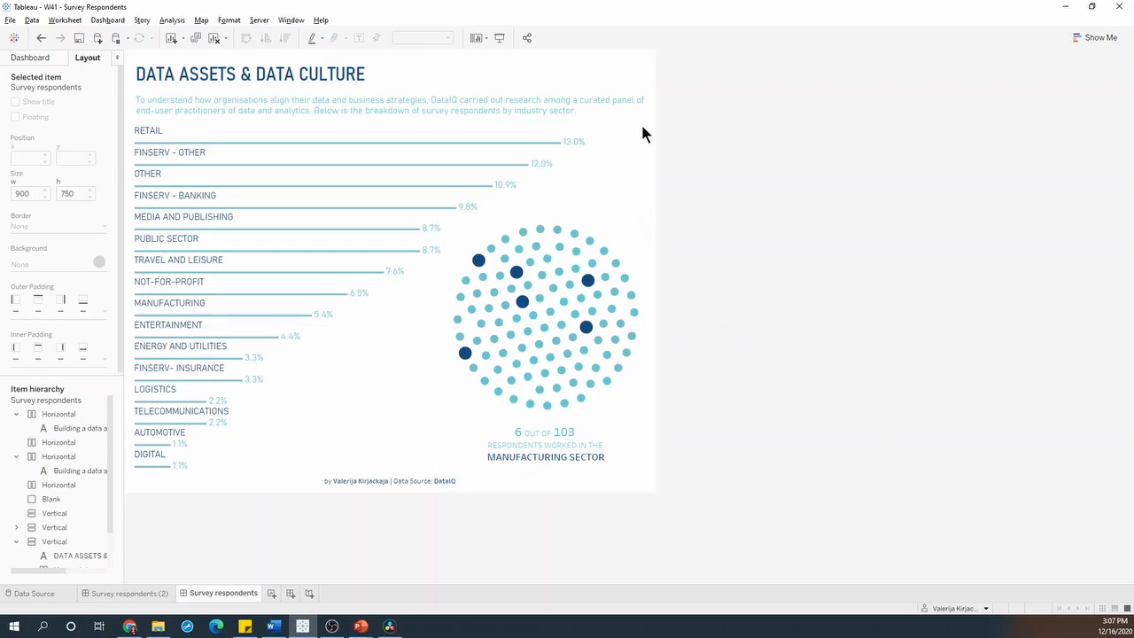
mouse_move(639, 127)
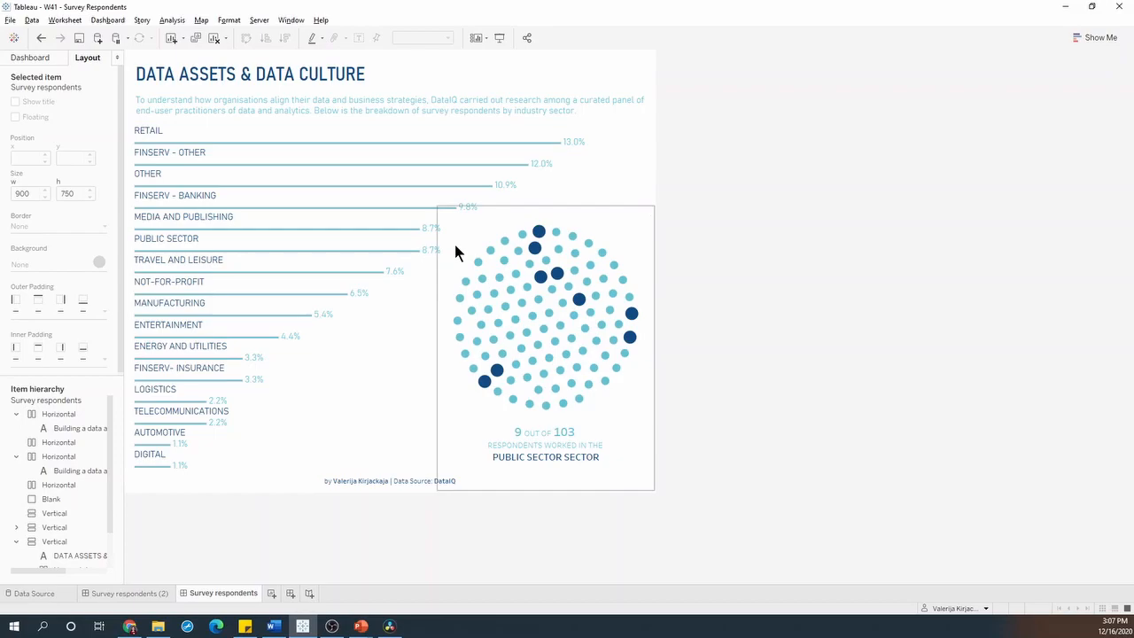
mouse_move(479, 217)
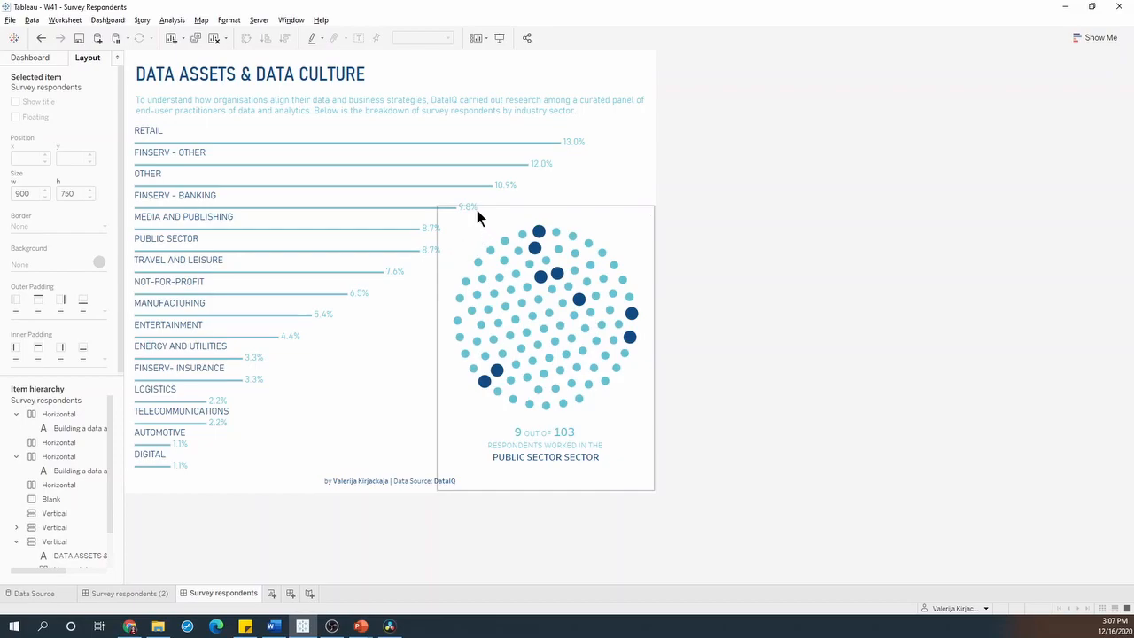
Switch the left pane to the Dashboard tab to list sheets and objects
click(30, 58)
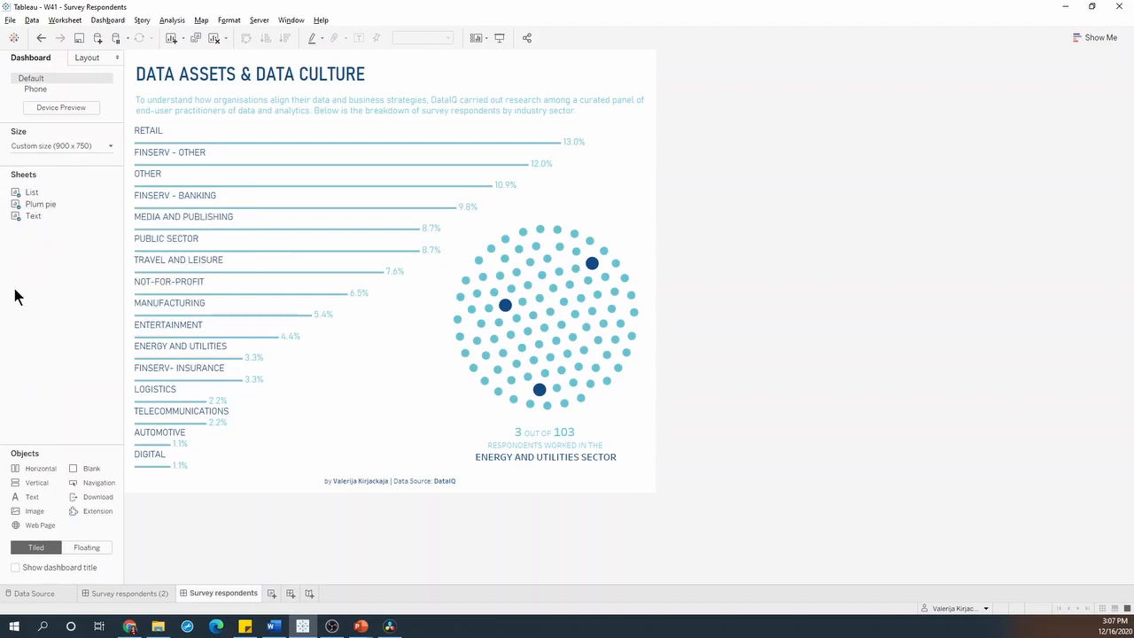
mouse_move(16, 363)
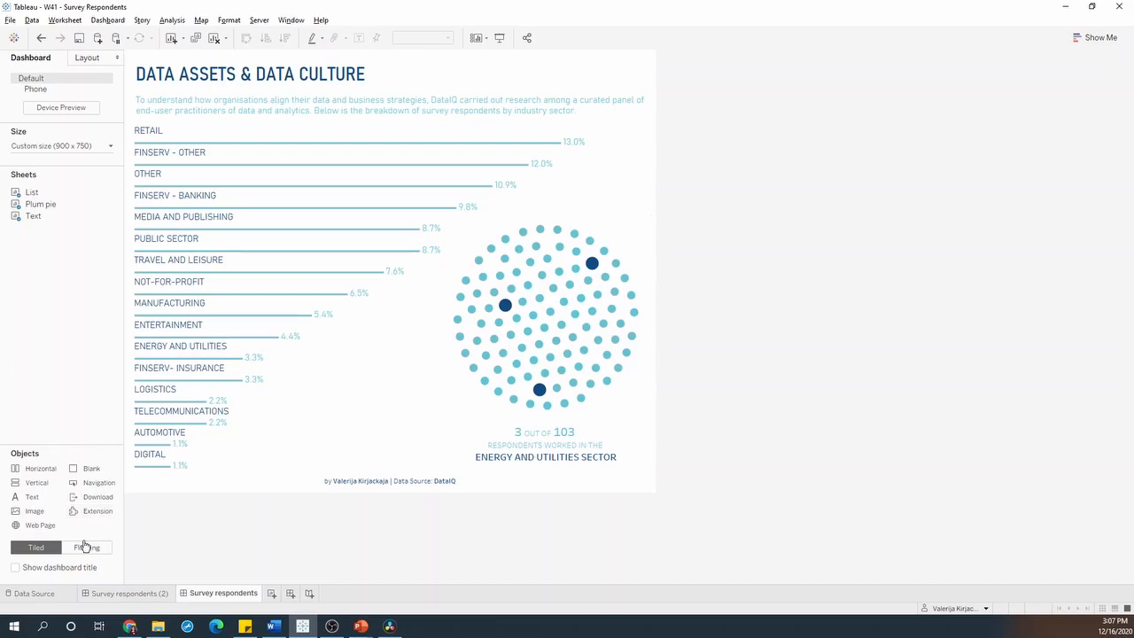
Add a floating Horizontal container at the top right and give it a show/hide button
click(86, 547)
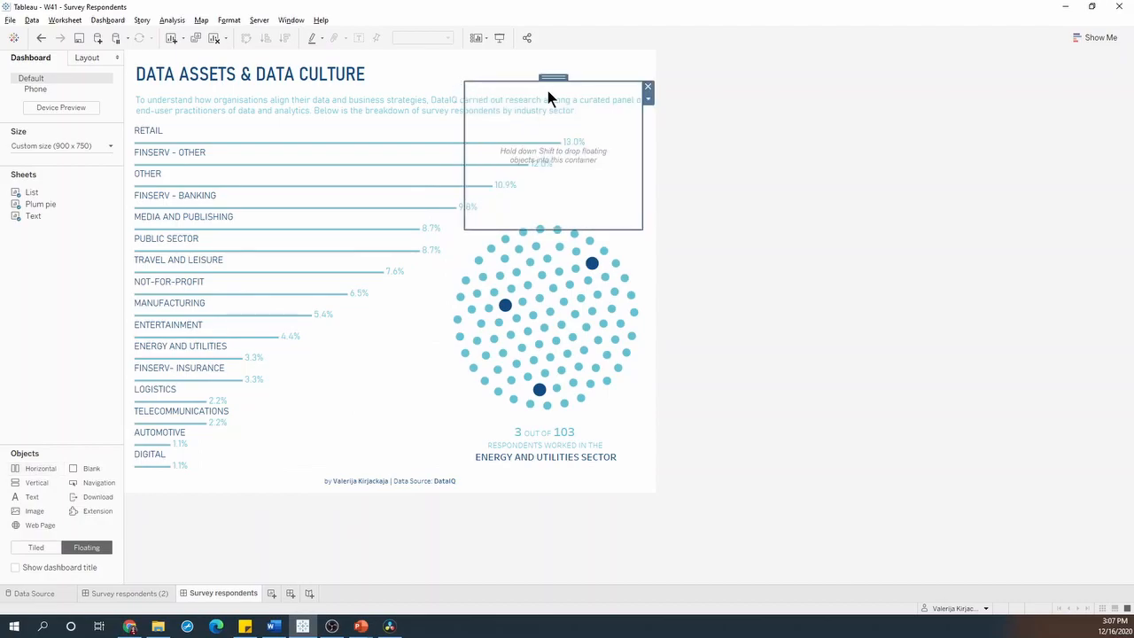
click(647, 98)
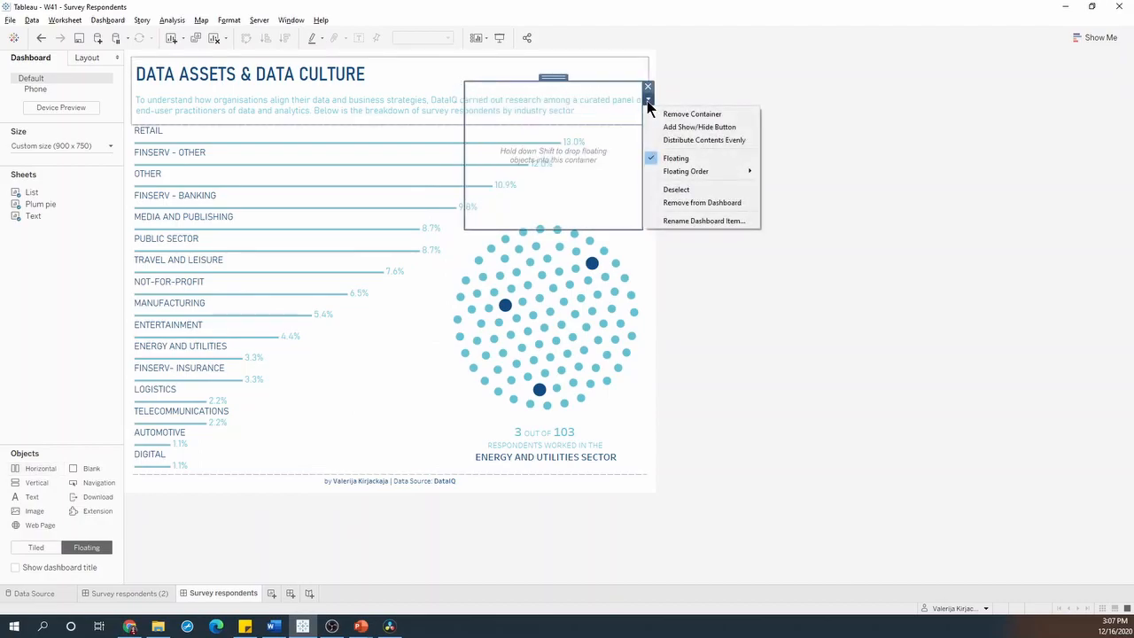
mouse_move(699, 127)
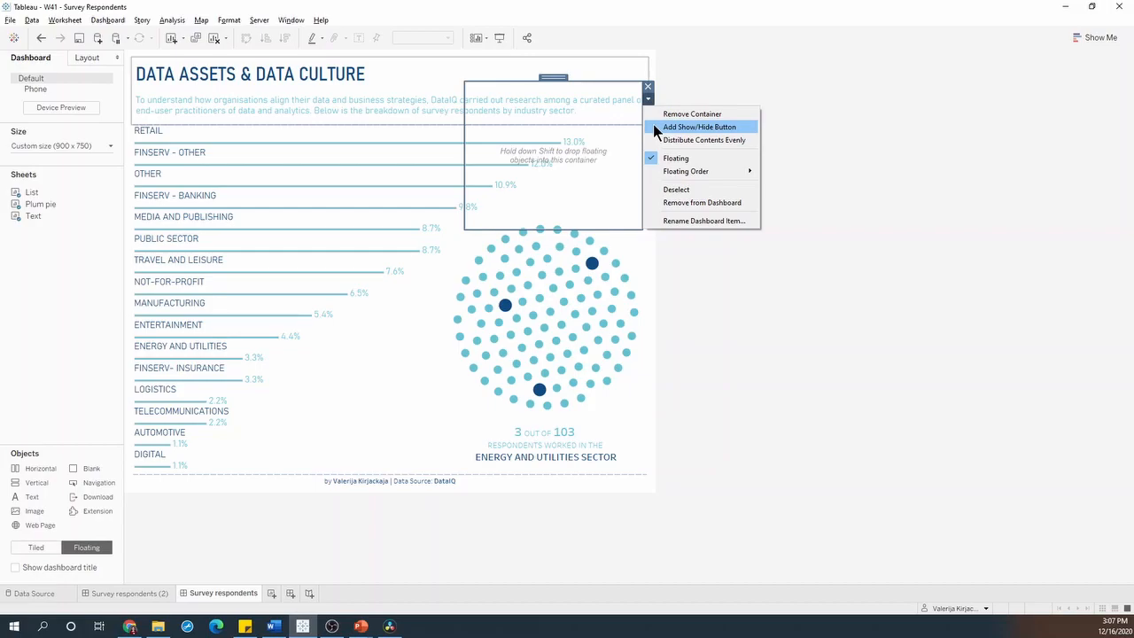
click(699, 127)
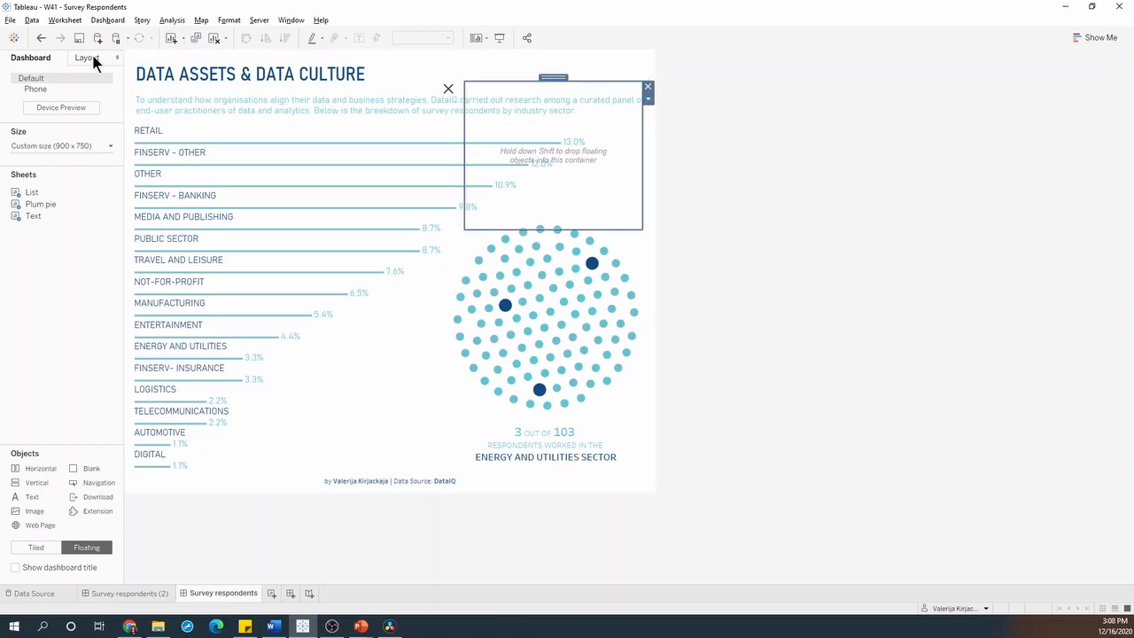
In the Layout tab, place the button at x 807, y 108, sized 24x24
click(87, 57)
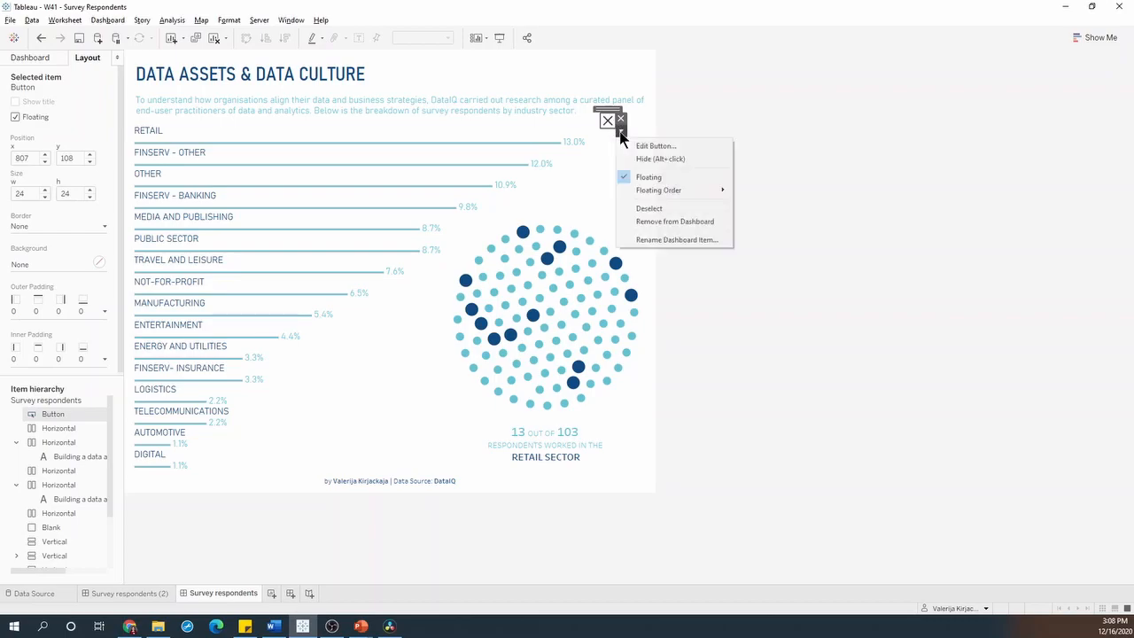
mouse_move(655, 146)
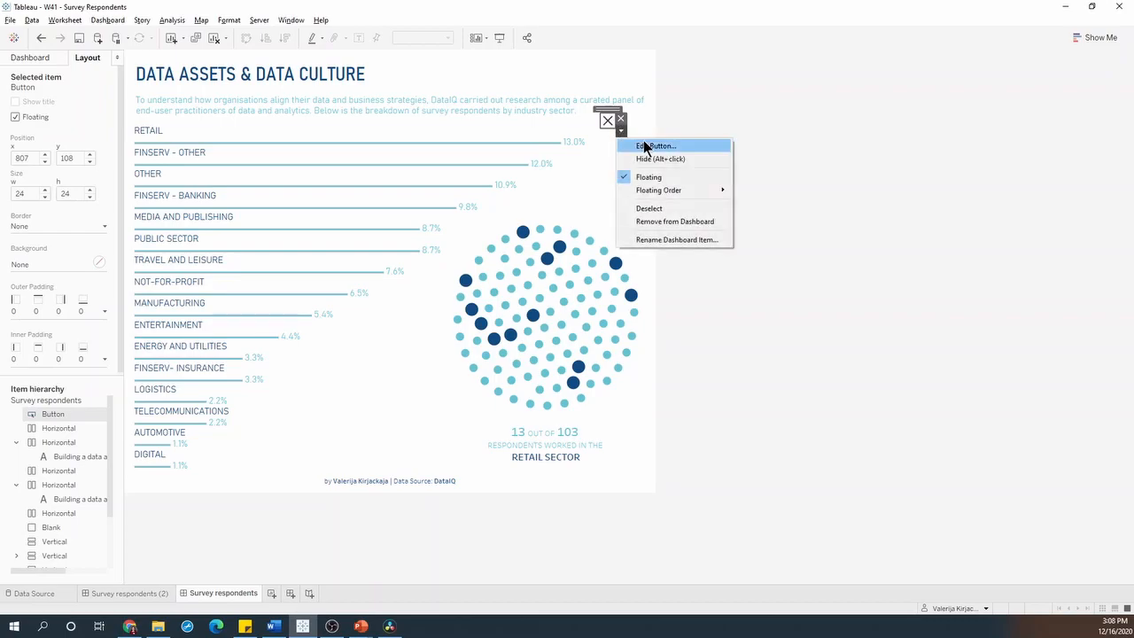
Set Pointer.png as the button image for both Item Shown and Item Hidden
click(655, 145)
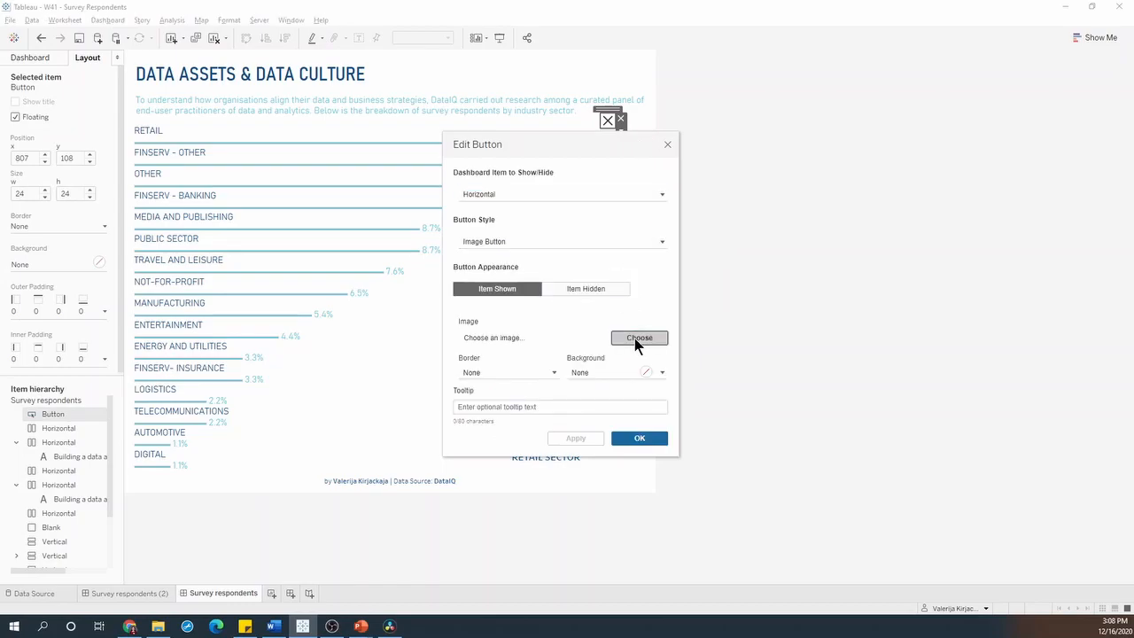
click(639, 337)
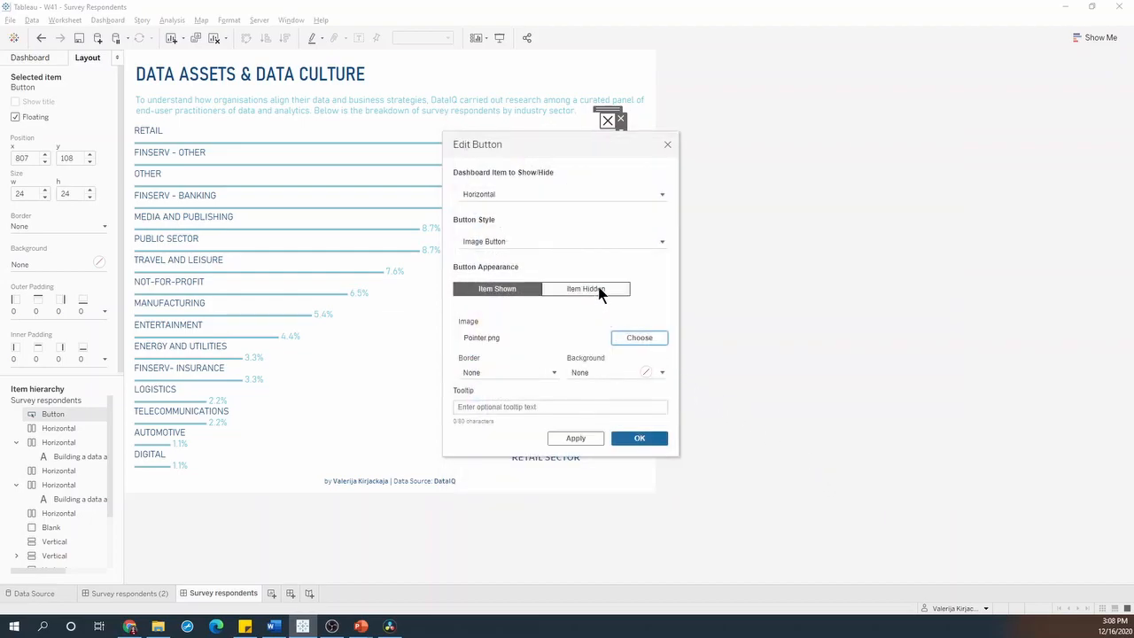
click(639, 337)
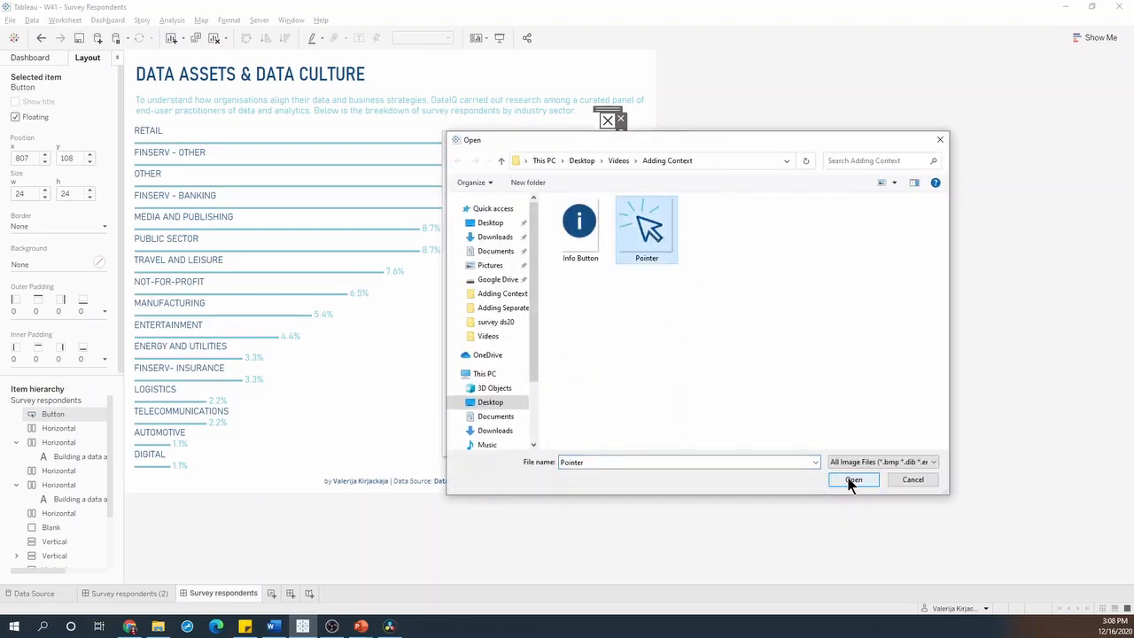
click(853, 479)
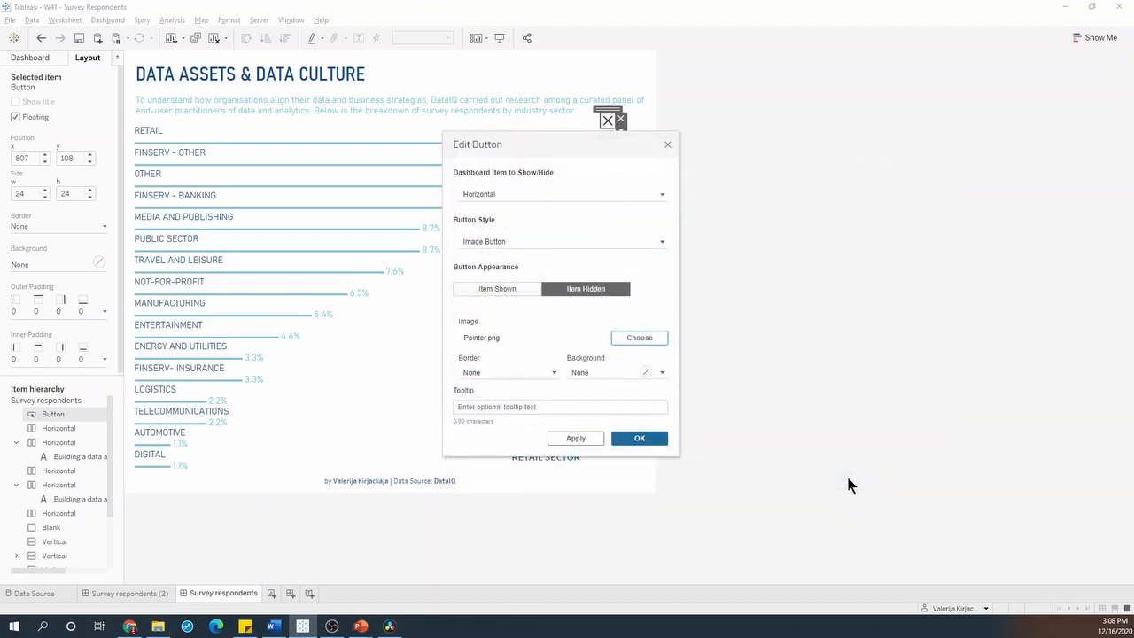
click(560, 406)
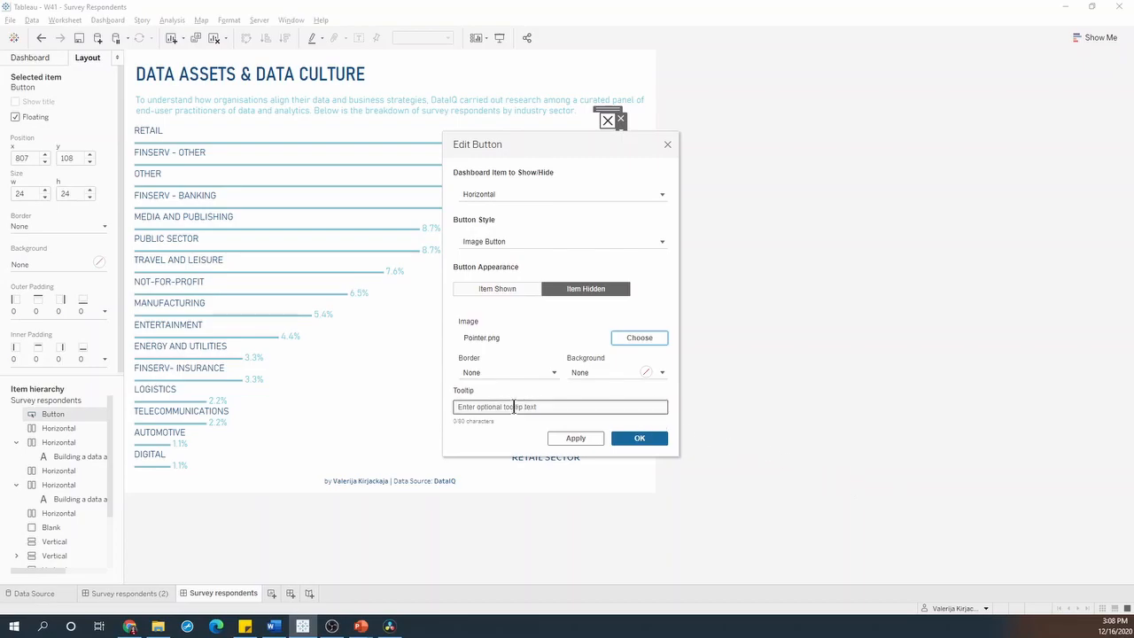
Give the pointer button the tooltip 'Hover over each sector to update the chart'
text(Ho)
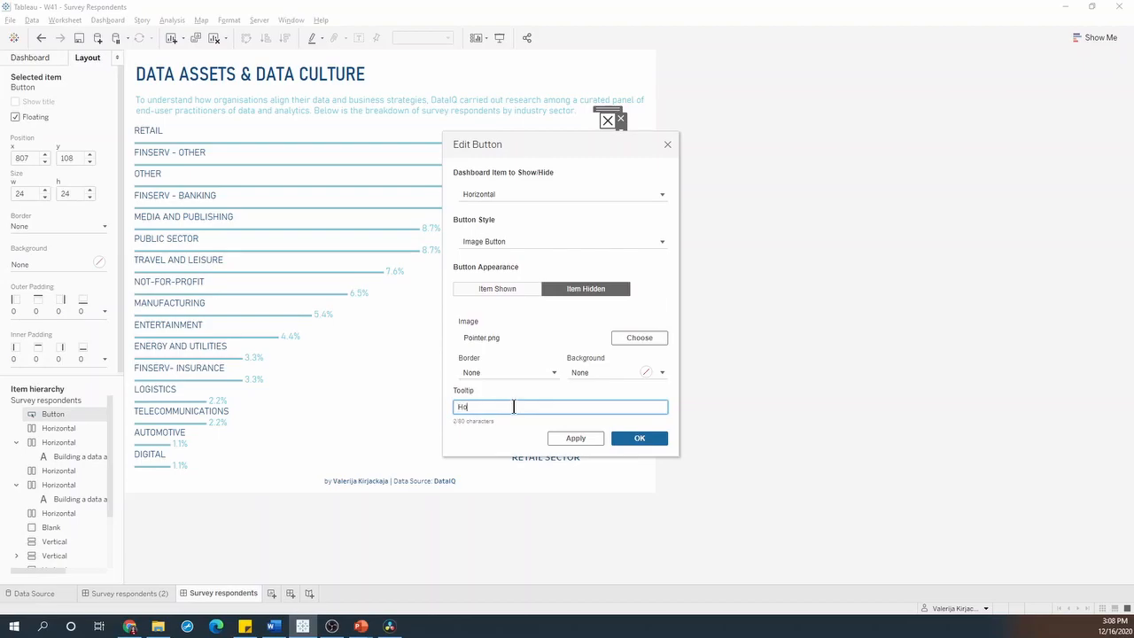
text(Hover over each sector)
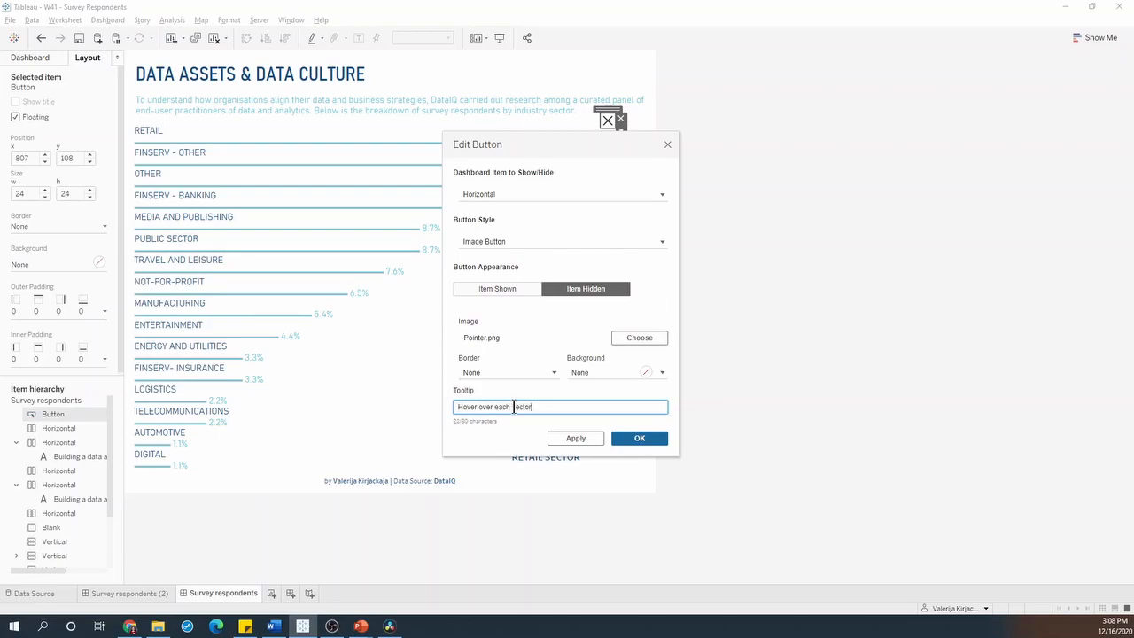
text(to update the)
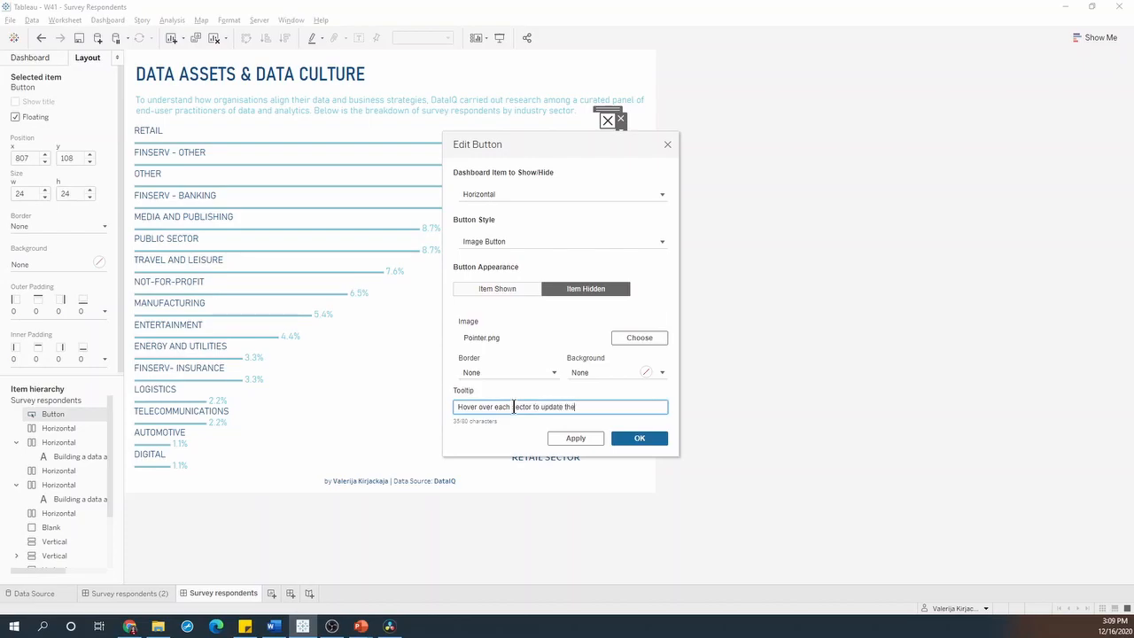
text(chart)
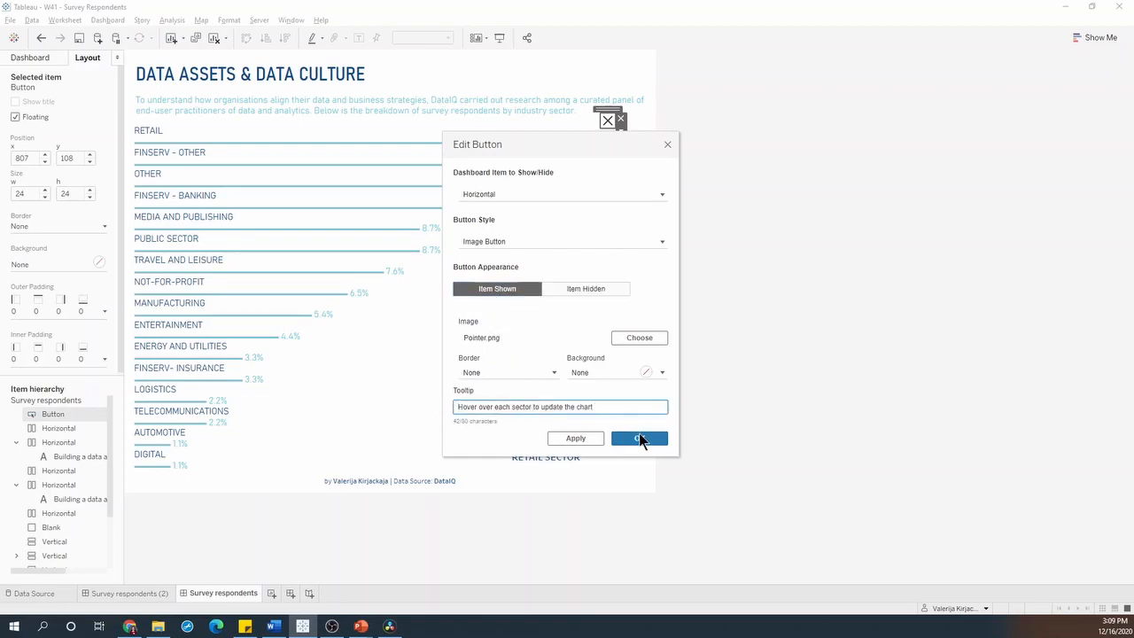
click(640, 438)
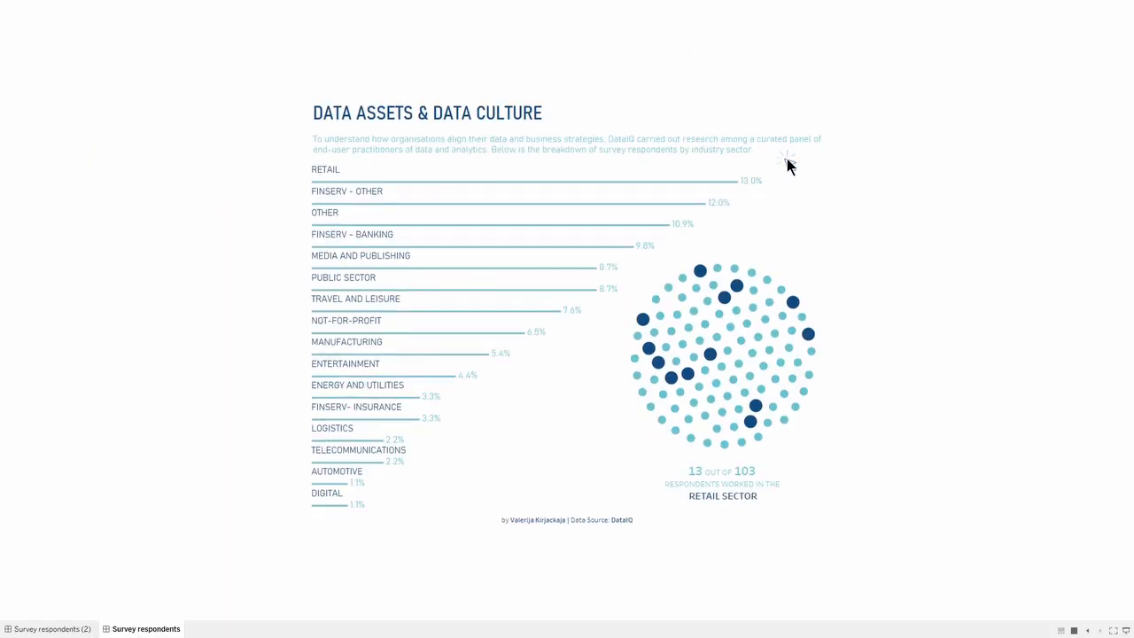
mouse_move(786, 165)
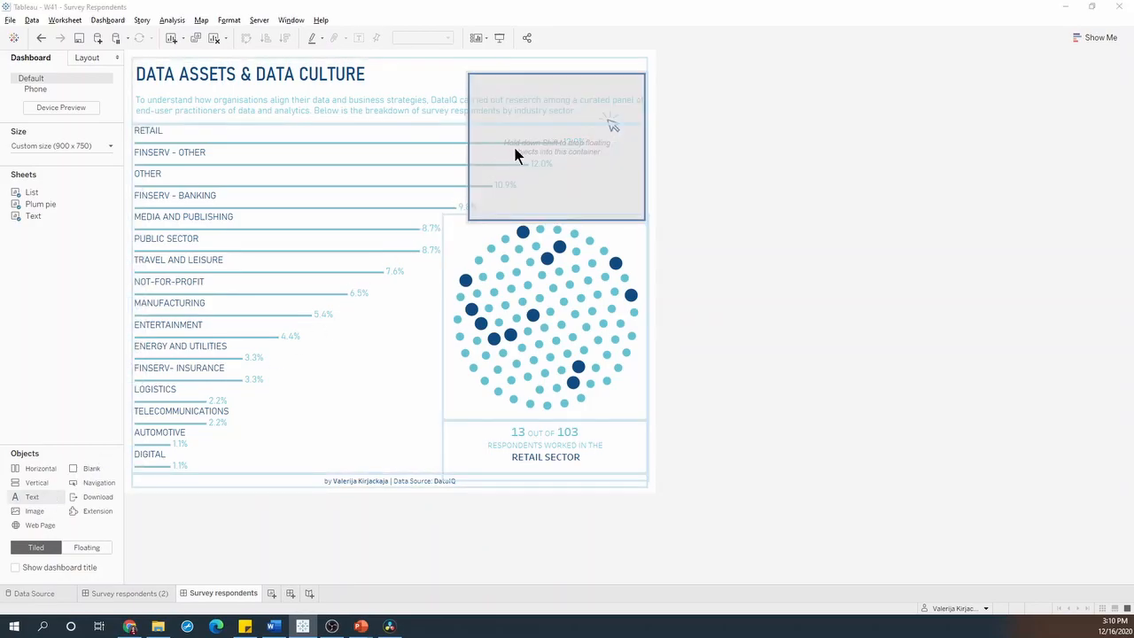
Add a Text object with the 'Building a data asset and developing a data culture' paragraph
double_click(555, 147)
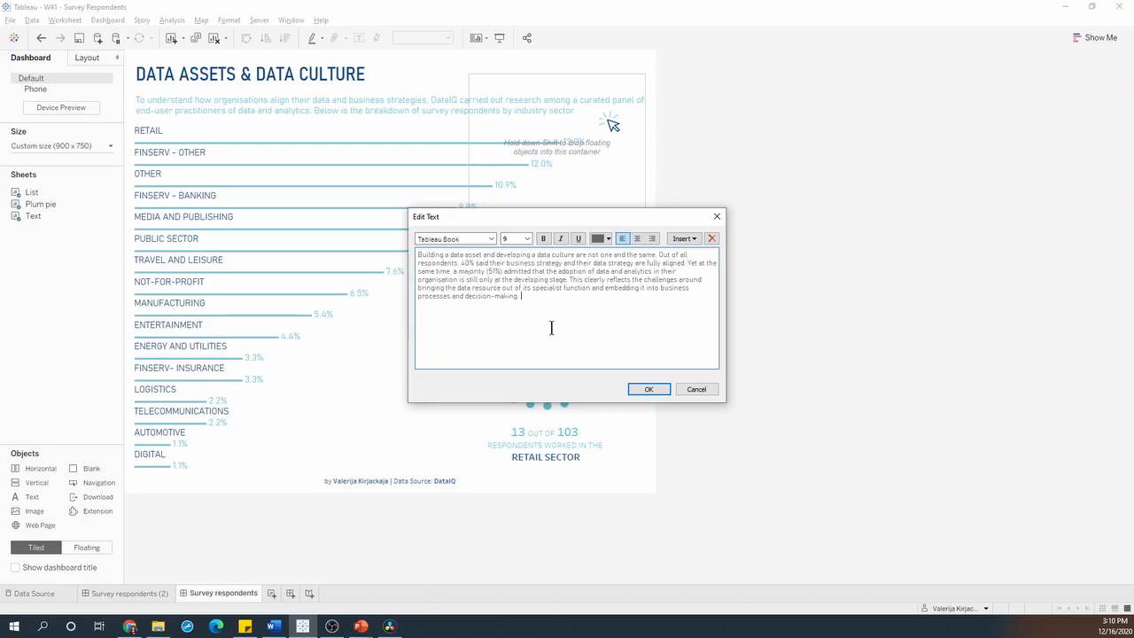
click(649, 389)
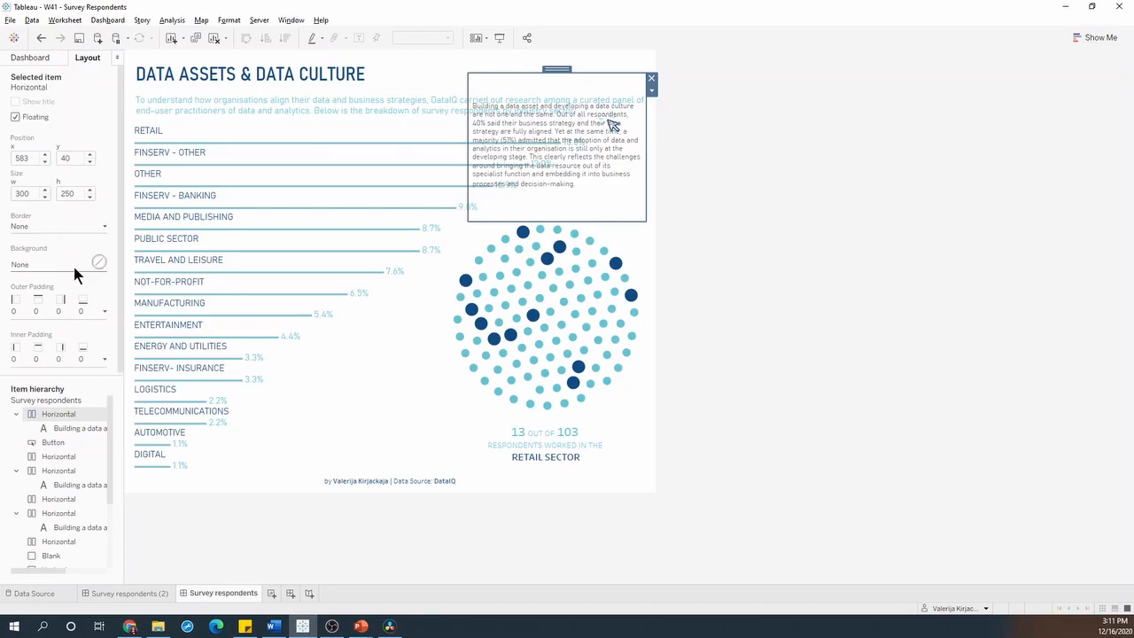
Give the text panel a slightly transparent teal background
click(22, 372)
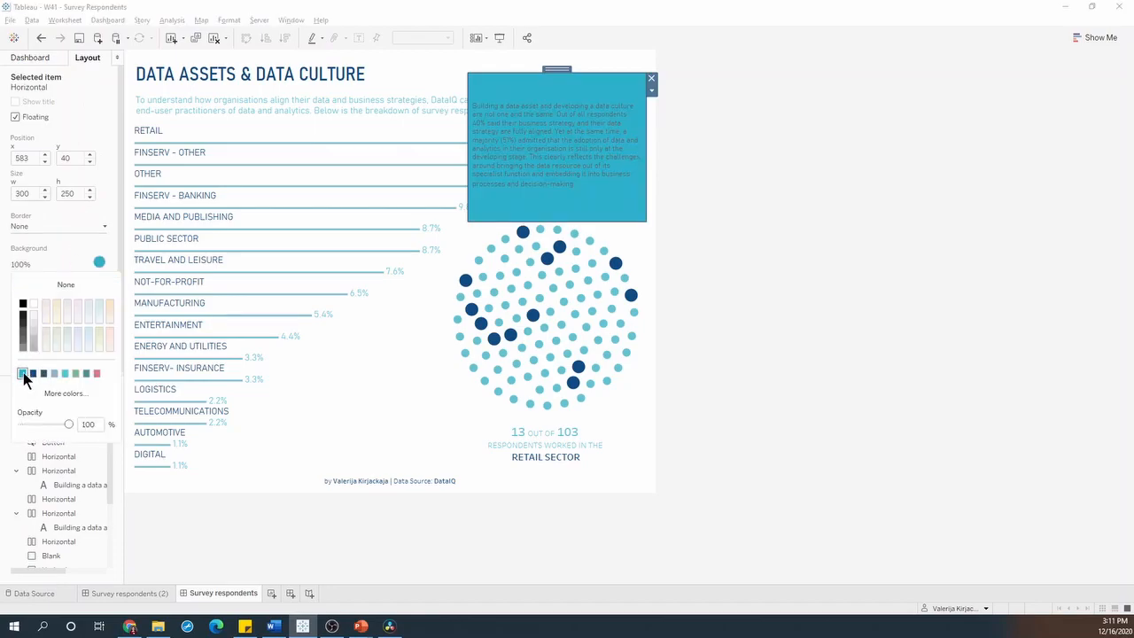
drag(68, 423, 62, 423)
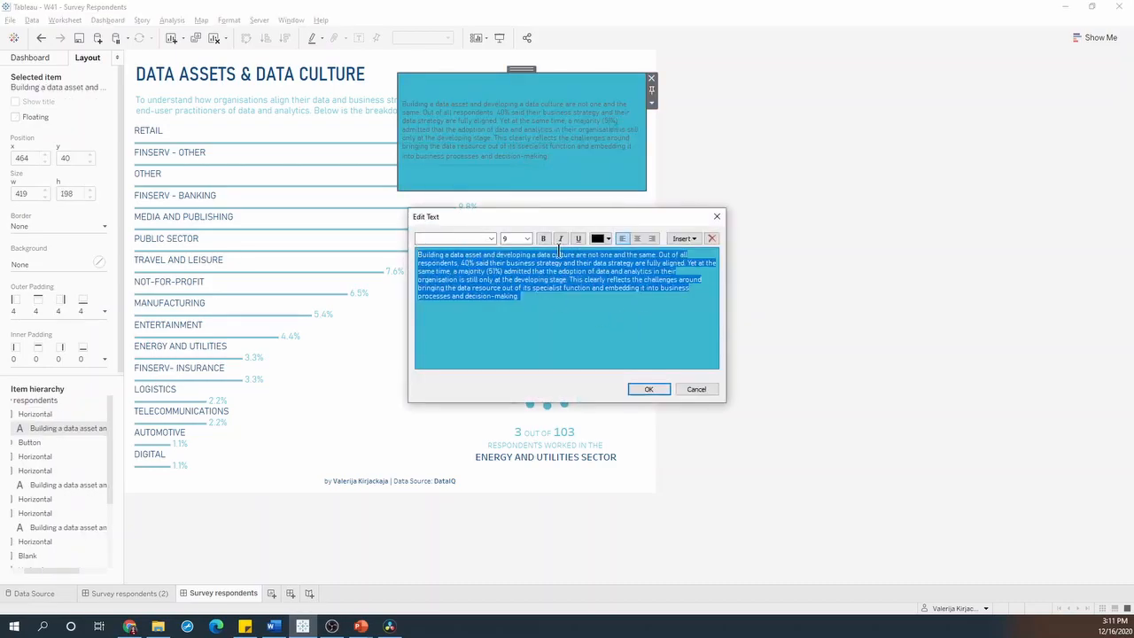
Format the data-culture paragraph as white size-10 text with 10 px side padding
click(524, 239)
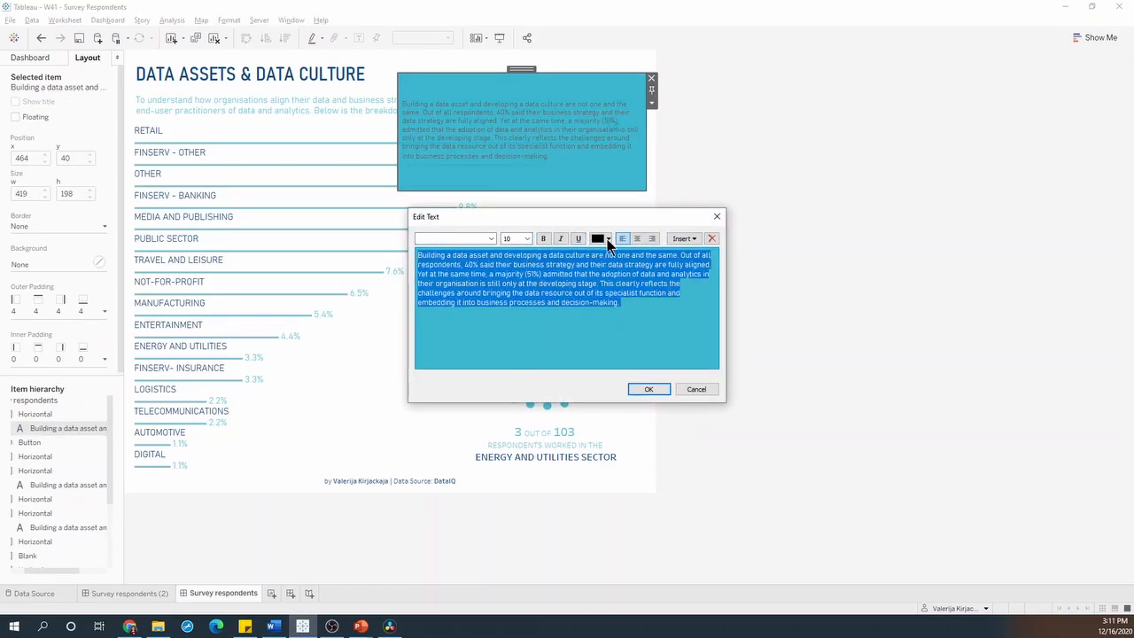
click(649, 390)
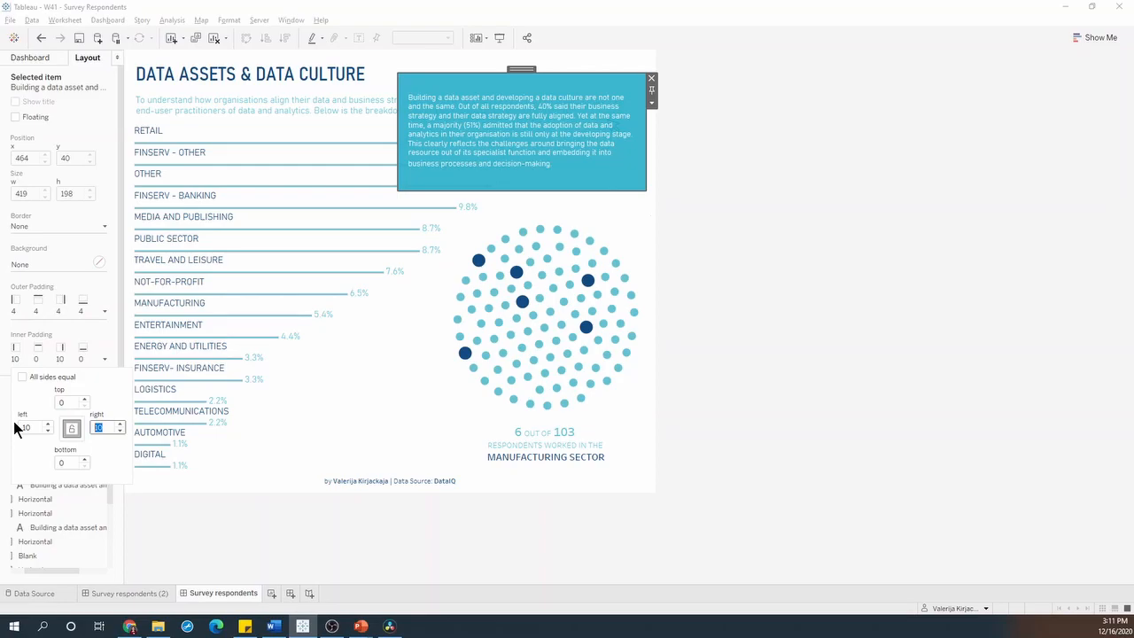
click(21, 376)
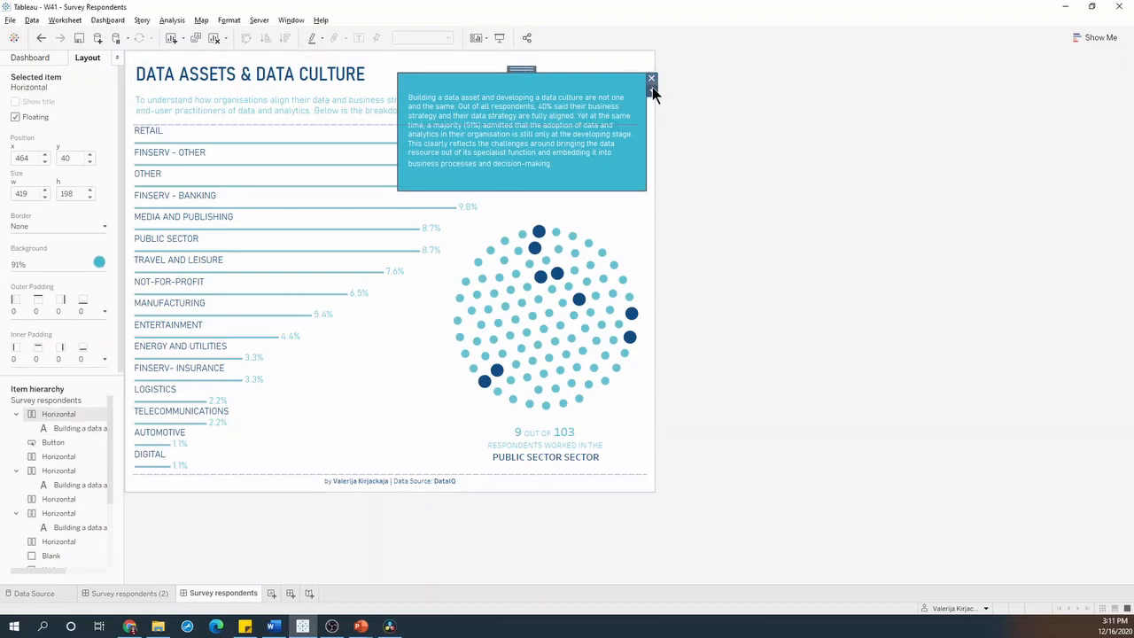
Add a show/hide button to the teal text panel's container from its dropdown menu
click(651, 90)
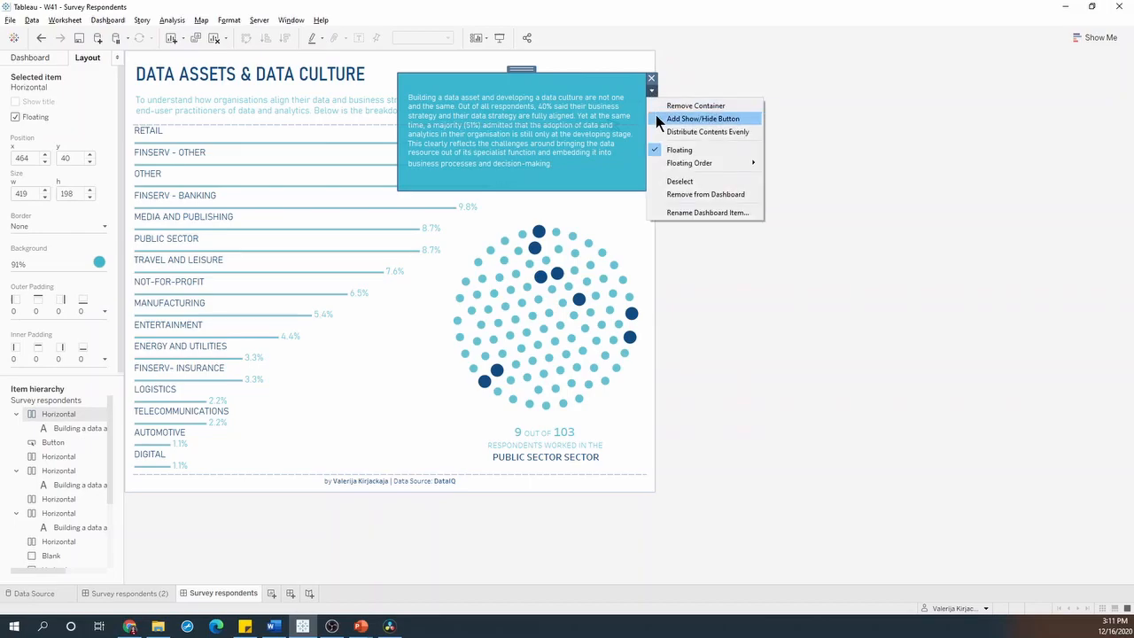
click(703, 119)
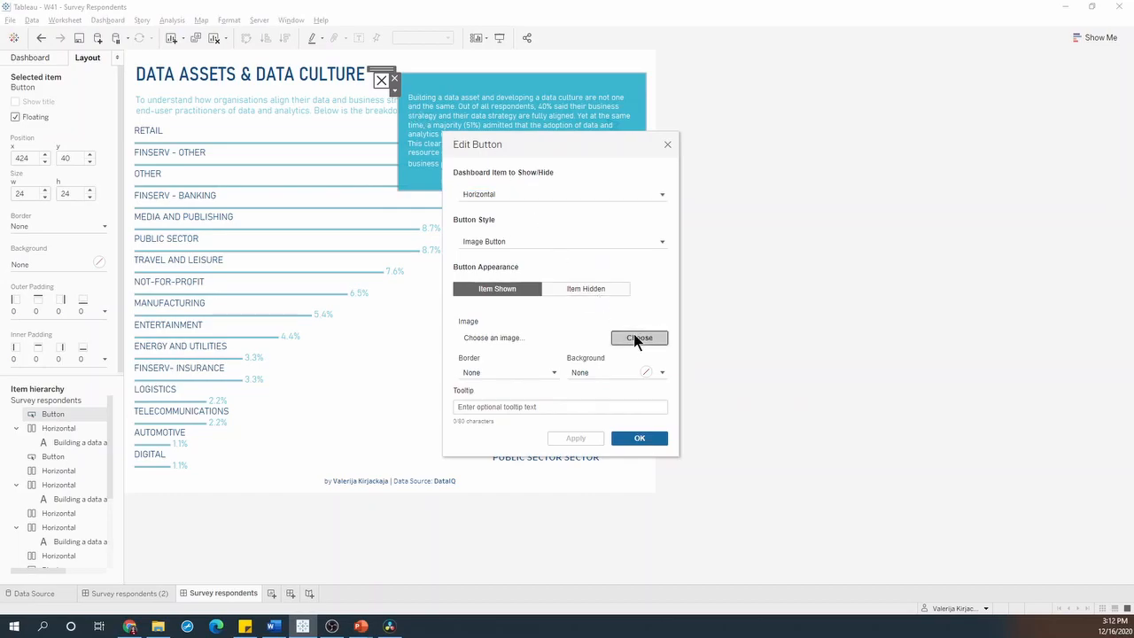
Set Info Button.png as the button image for both shown and hidden states
click(639, 337)
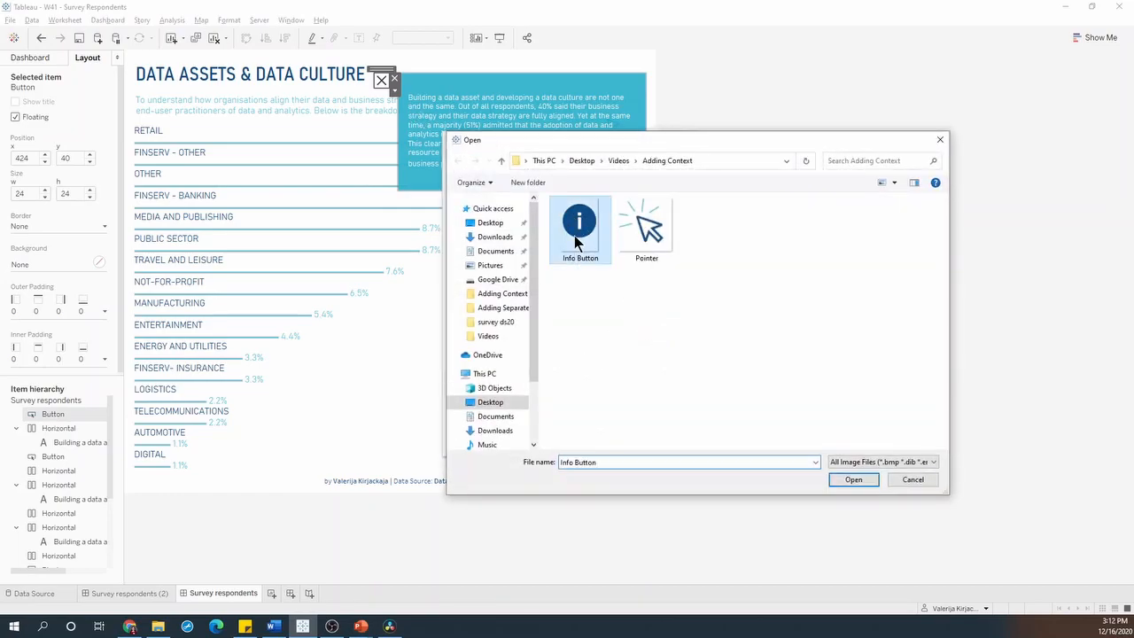
click(852, 479)
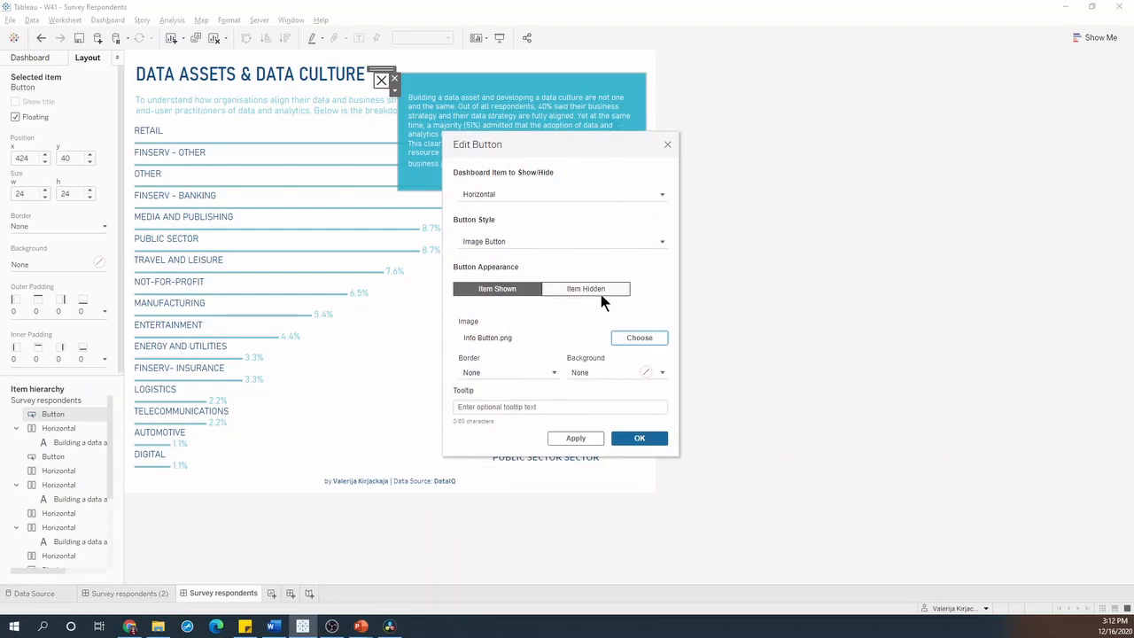
click(585, 288)
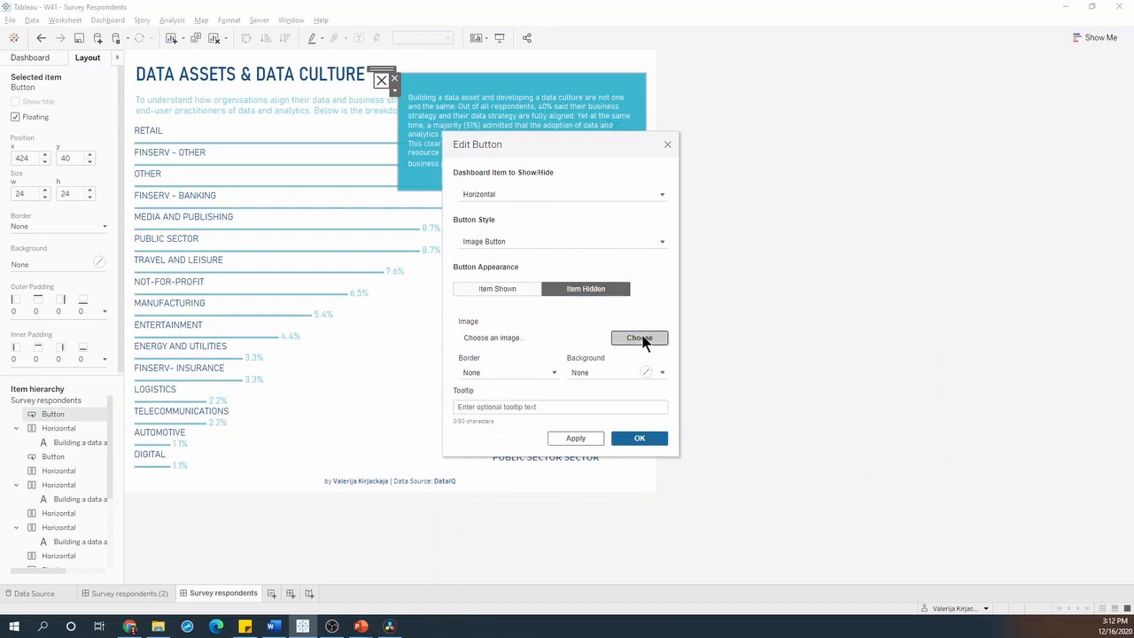
click(638, 337)
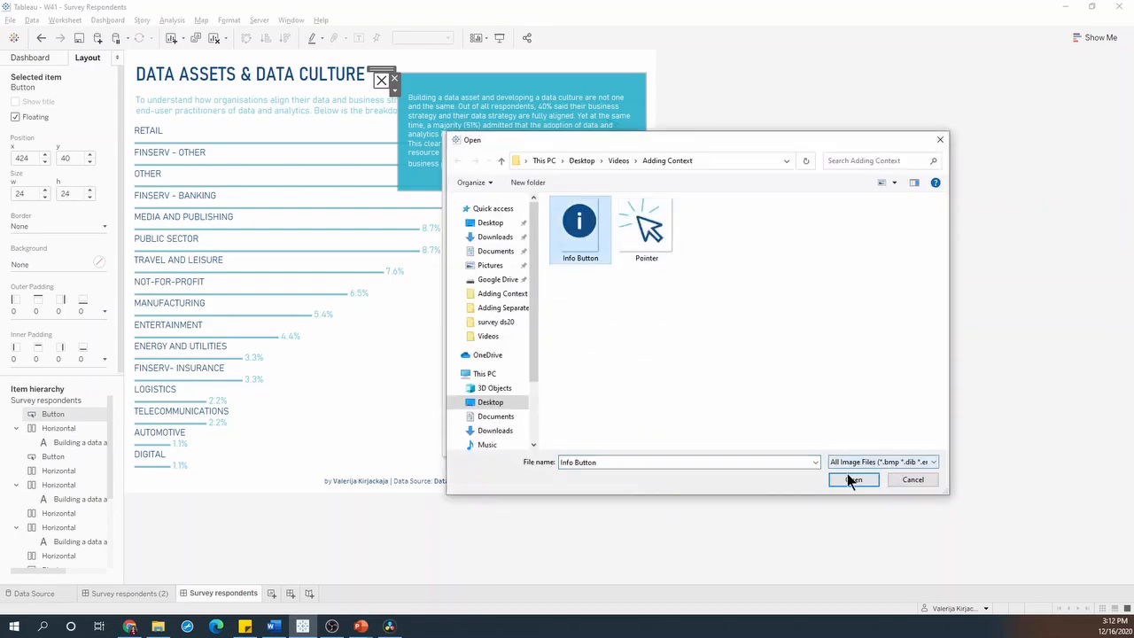
click(851, 479)
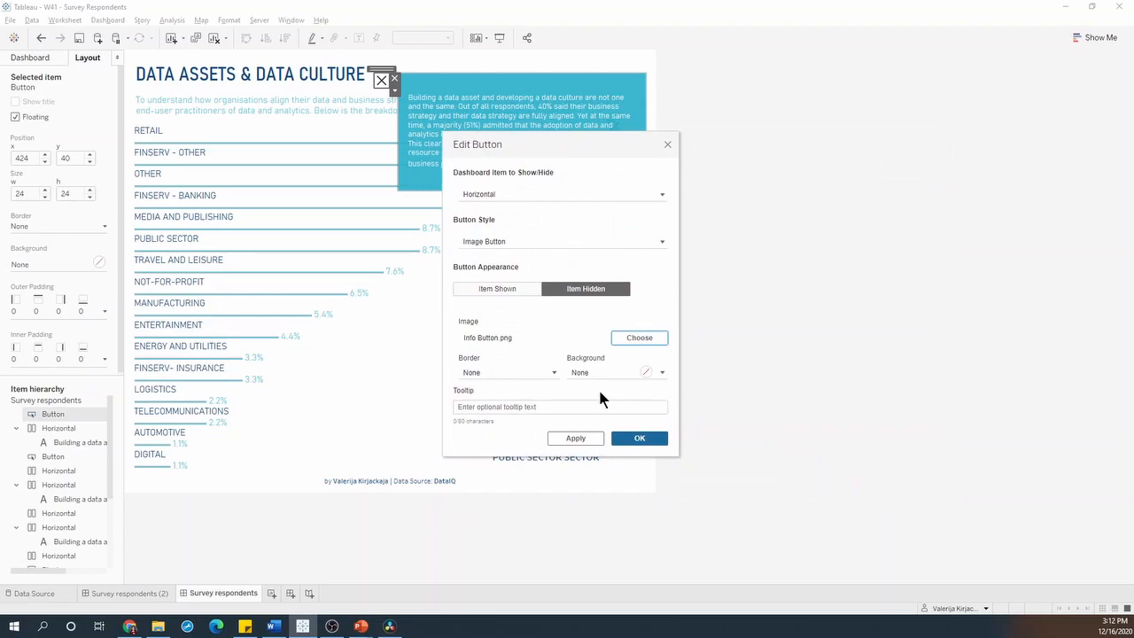
mouse_move(638, 437)
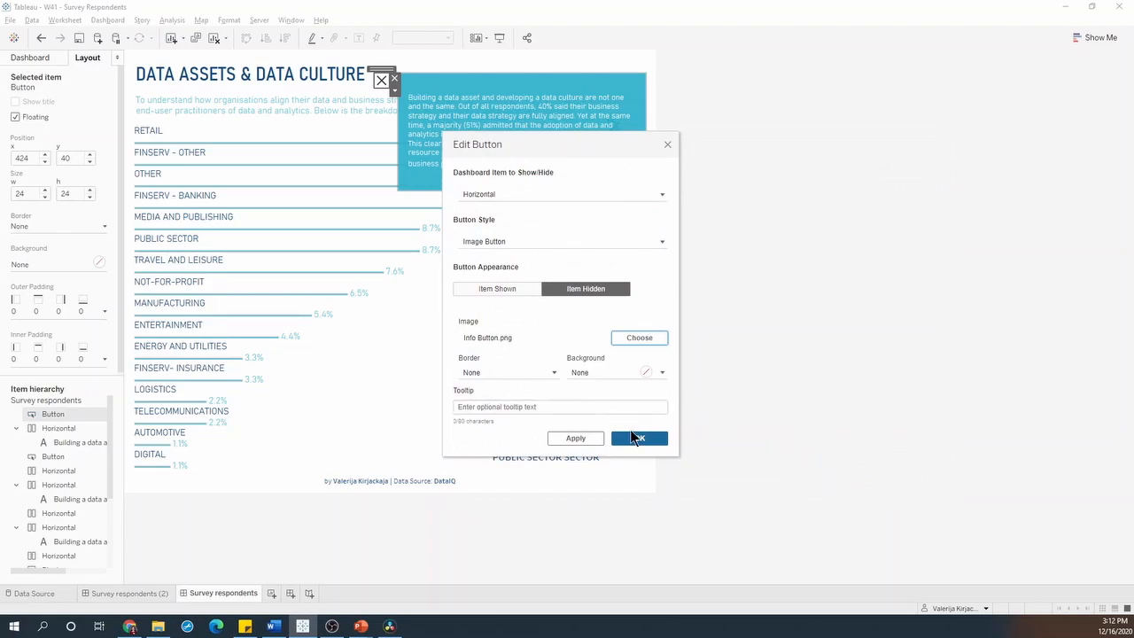
click(639, 437)
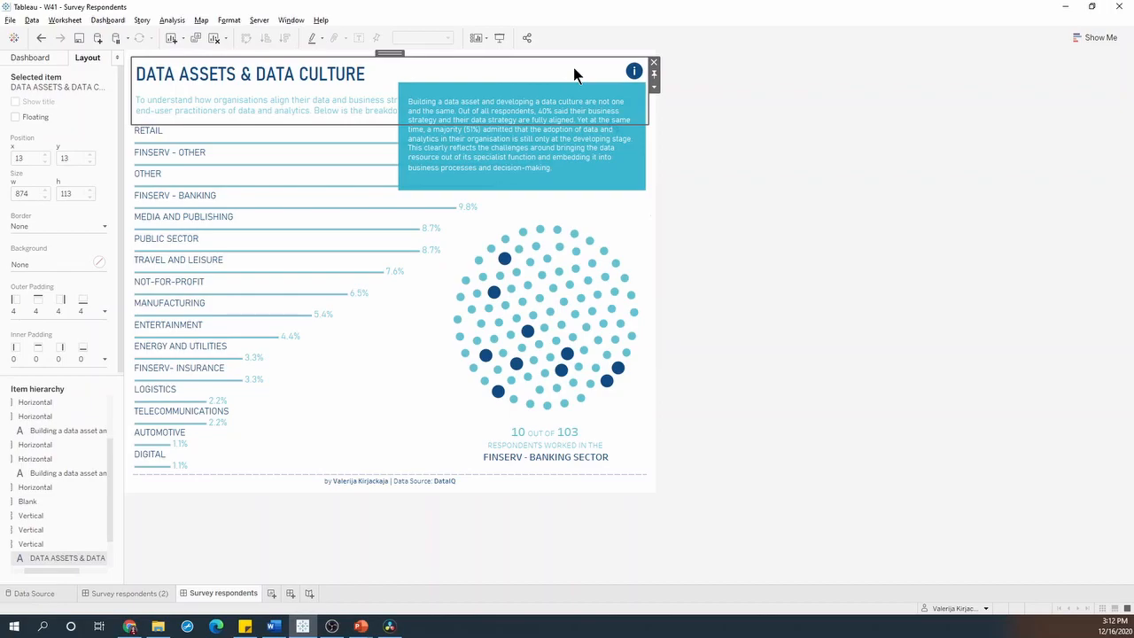
mouse_move(500, 39)
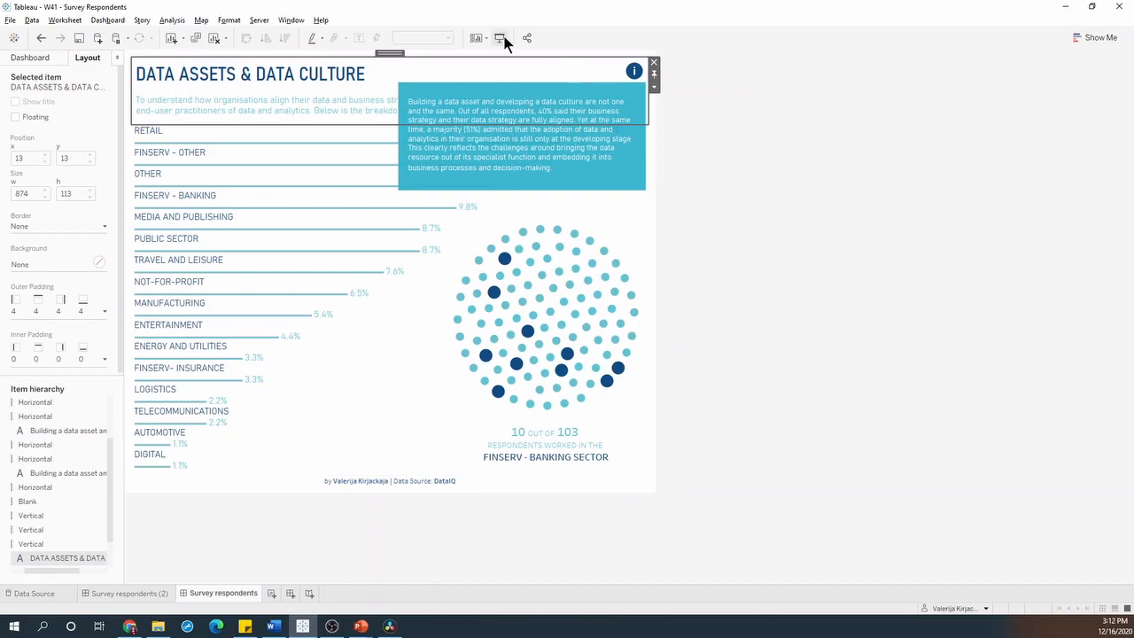